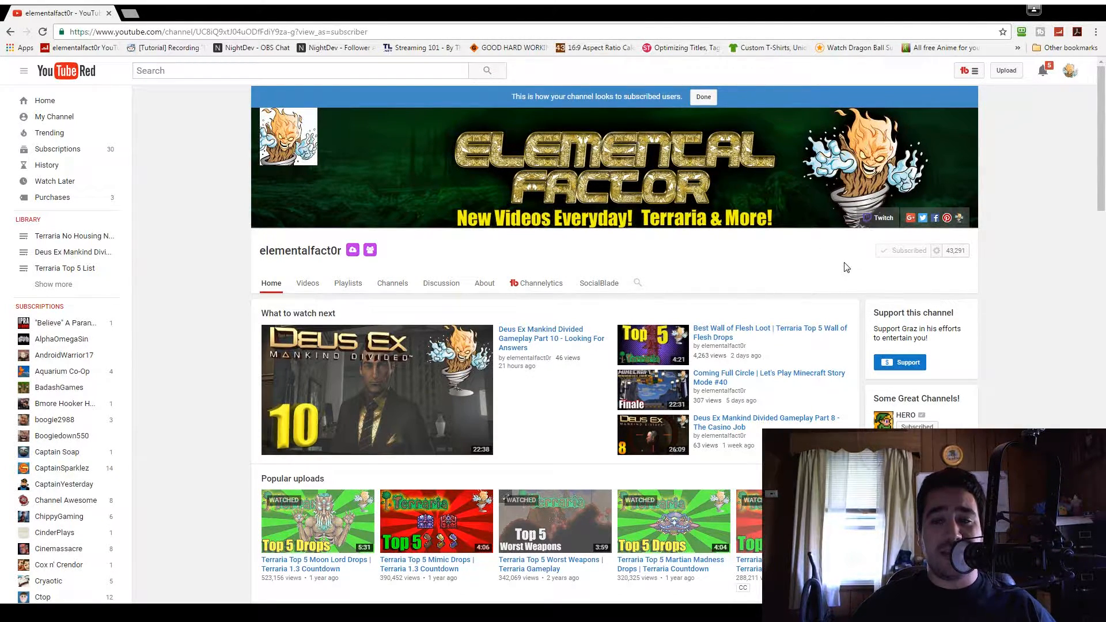
pyautogui.moveTo(936, 251)
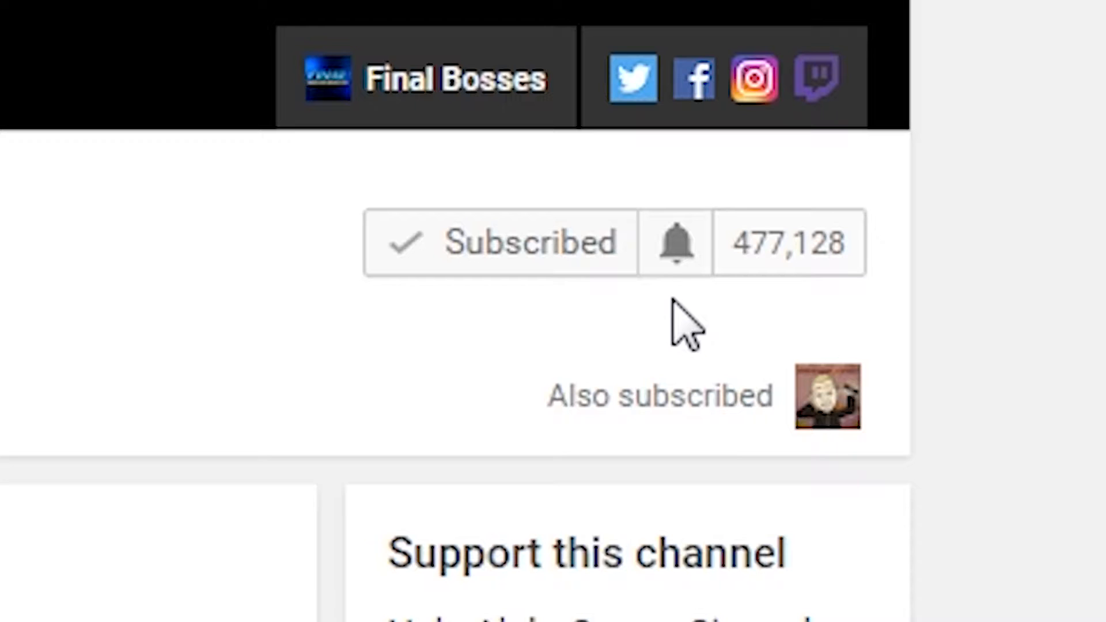
# Check 'Send me all notifications for this channel' from the bell icon by Subscribed.
pyautogui.click(675, 243)
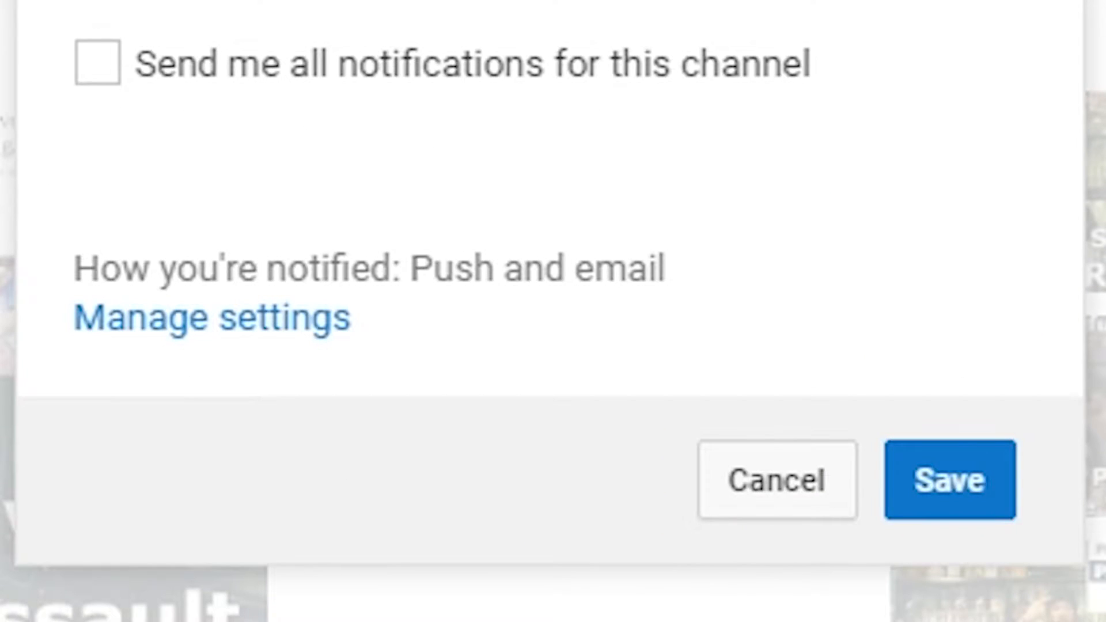
pyautogui.moveTo(663, 131)
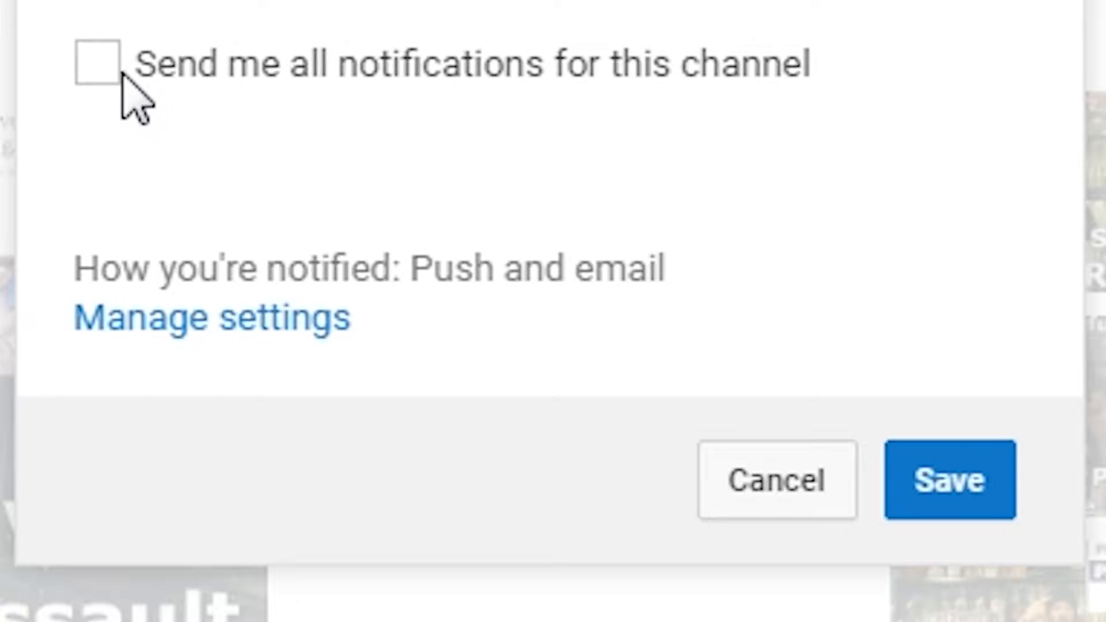
pyautogui.click(99, 65)
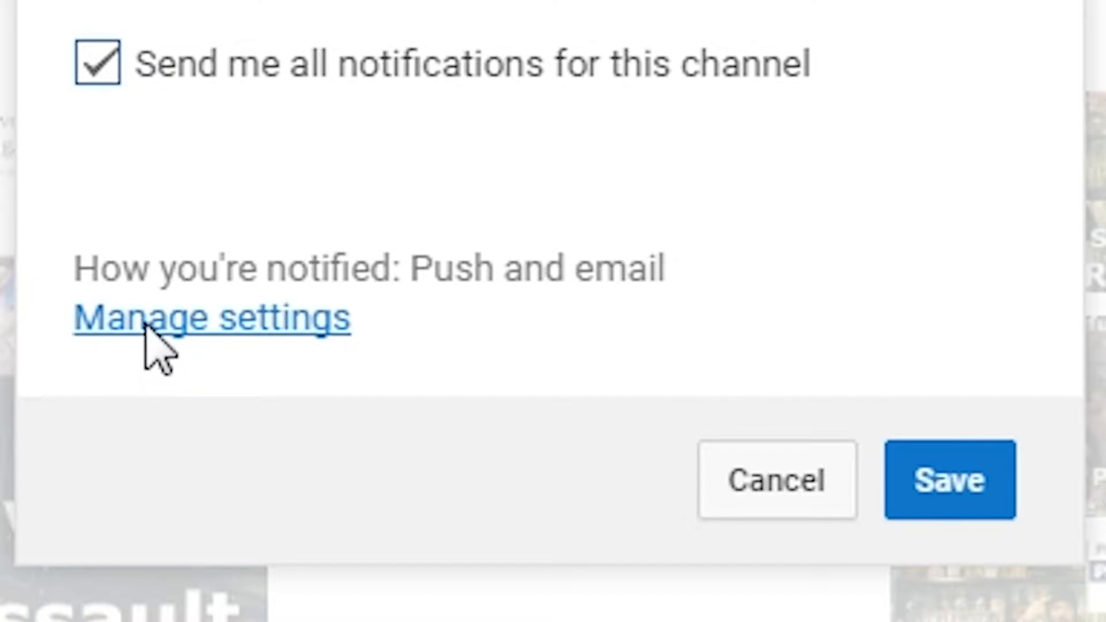
pyautogui.click(211, 318)
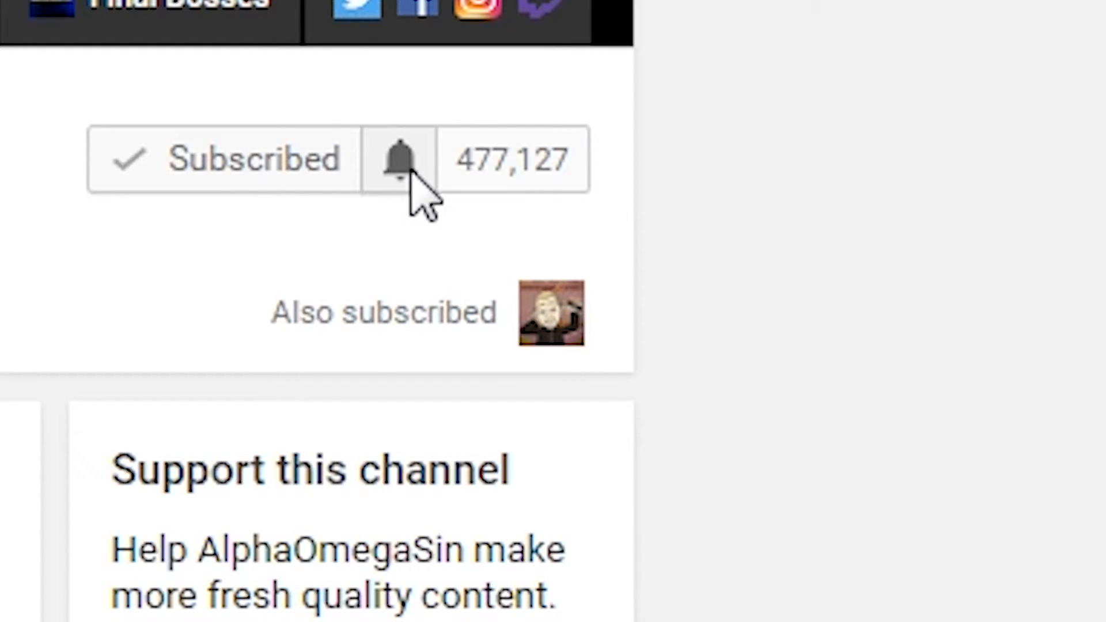
pyautogui.click(399, 159)
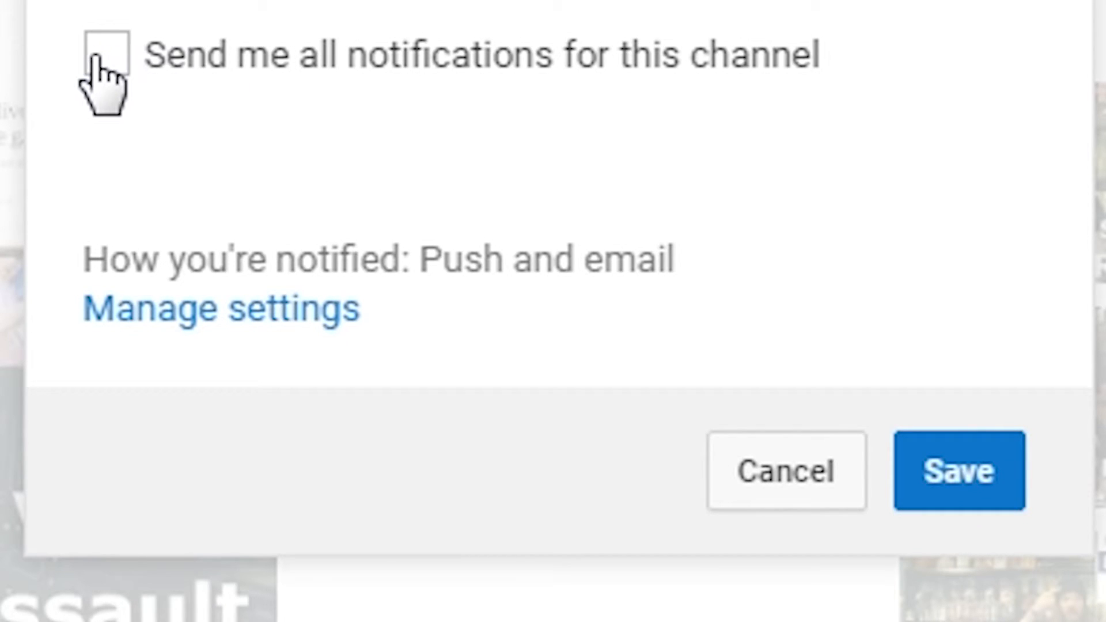
pyautogui.click(109, 53)
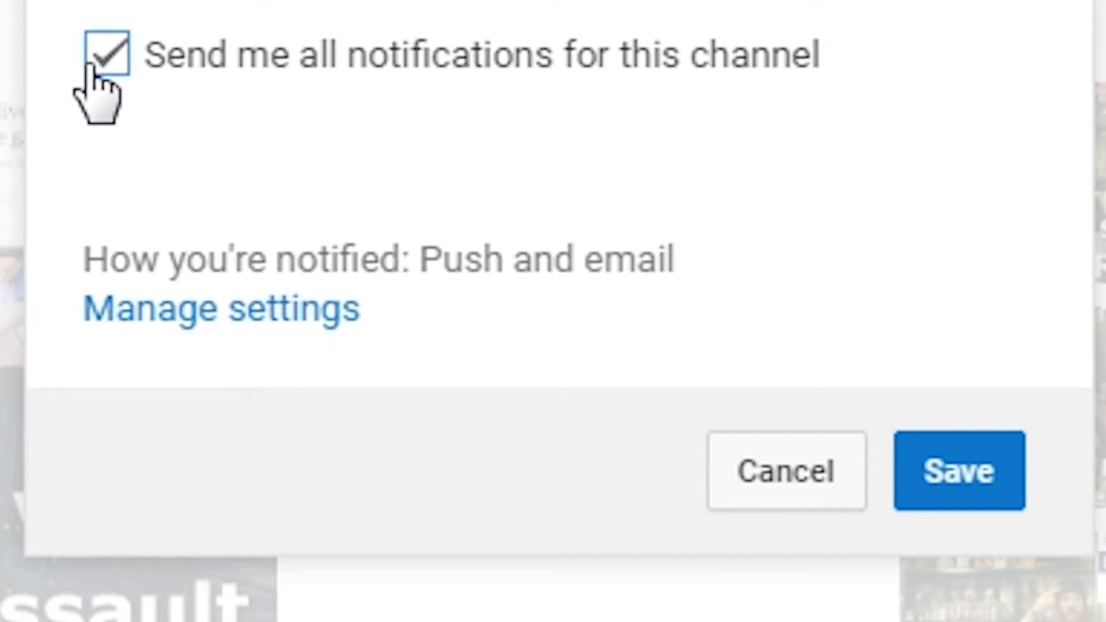